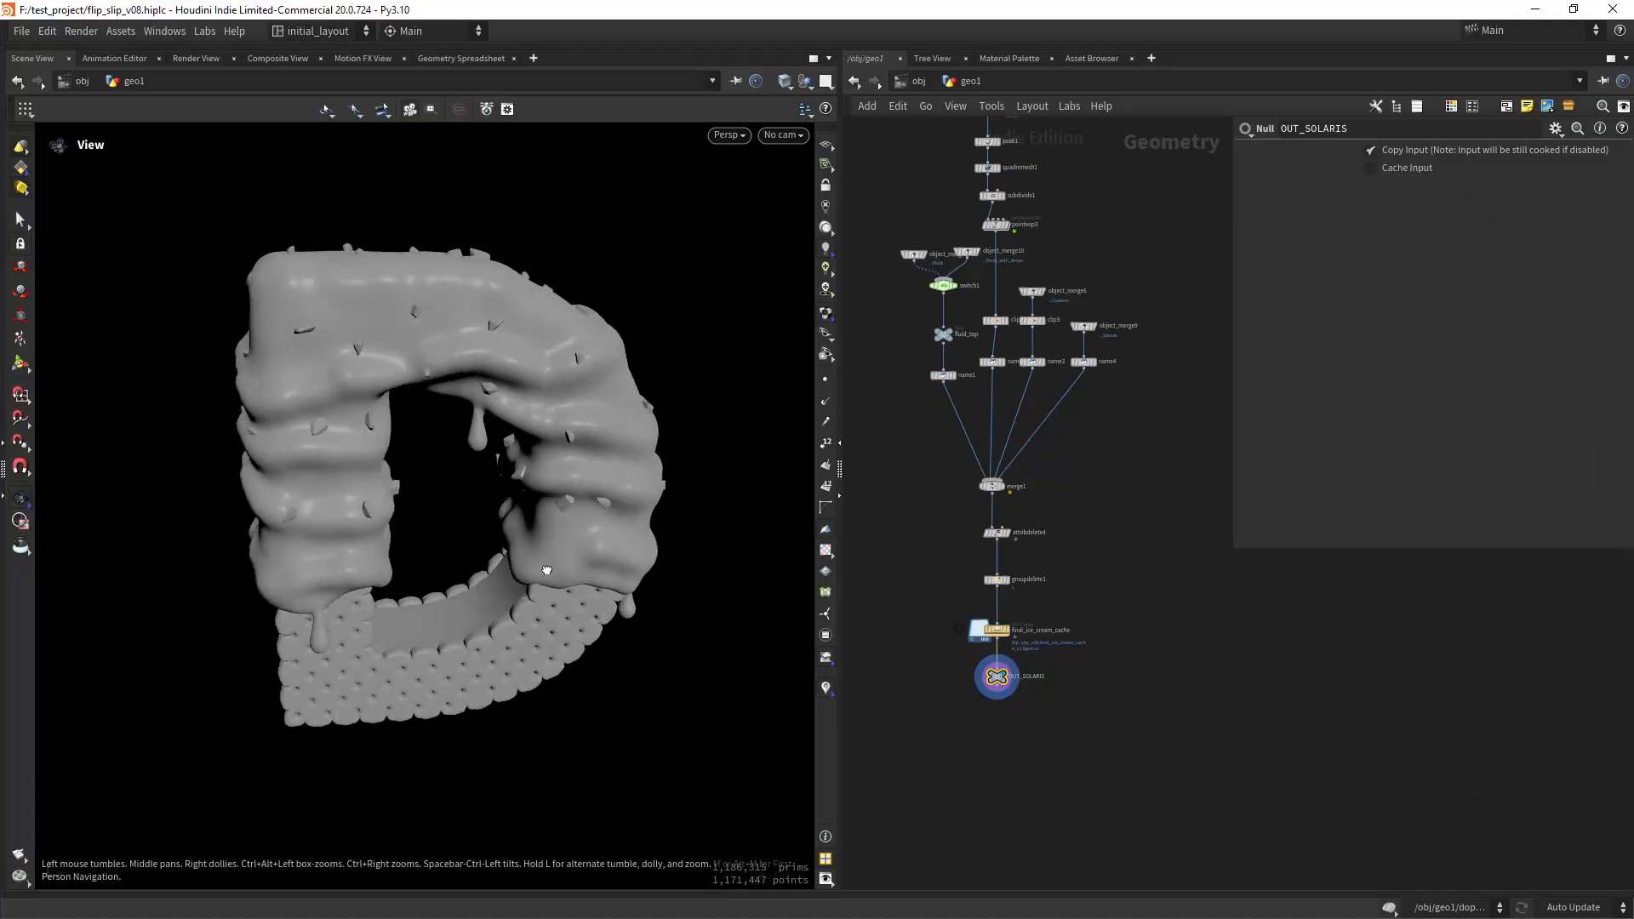
# Step: View the D's noise density pattern, then display attribwrangle9's letter D outline curve
pyautogui.moveTo(547, 570); pyautogui.dragTo(412, 512)
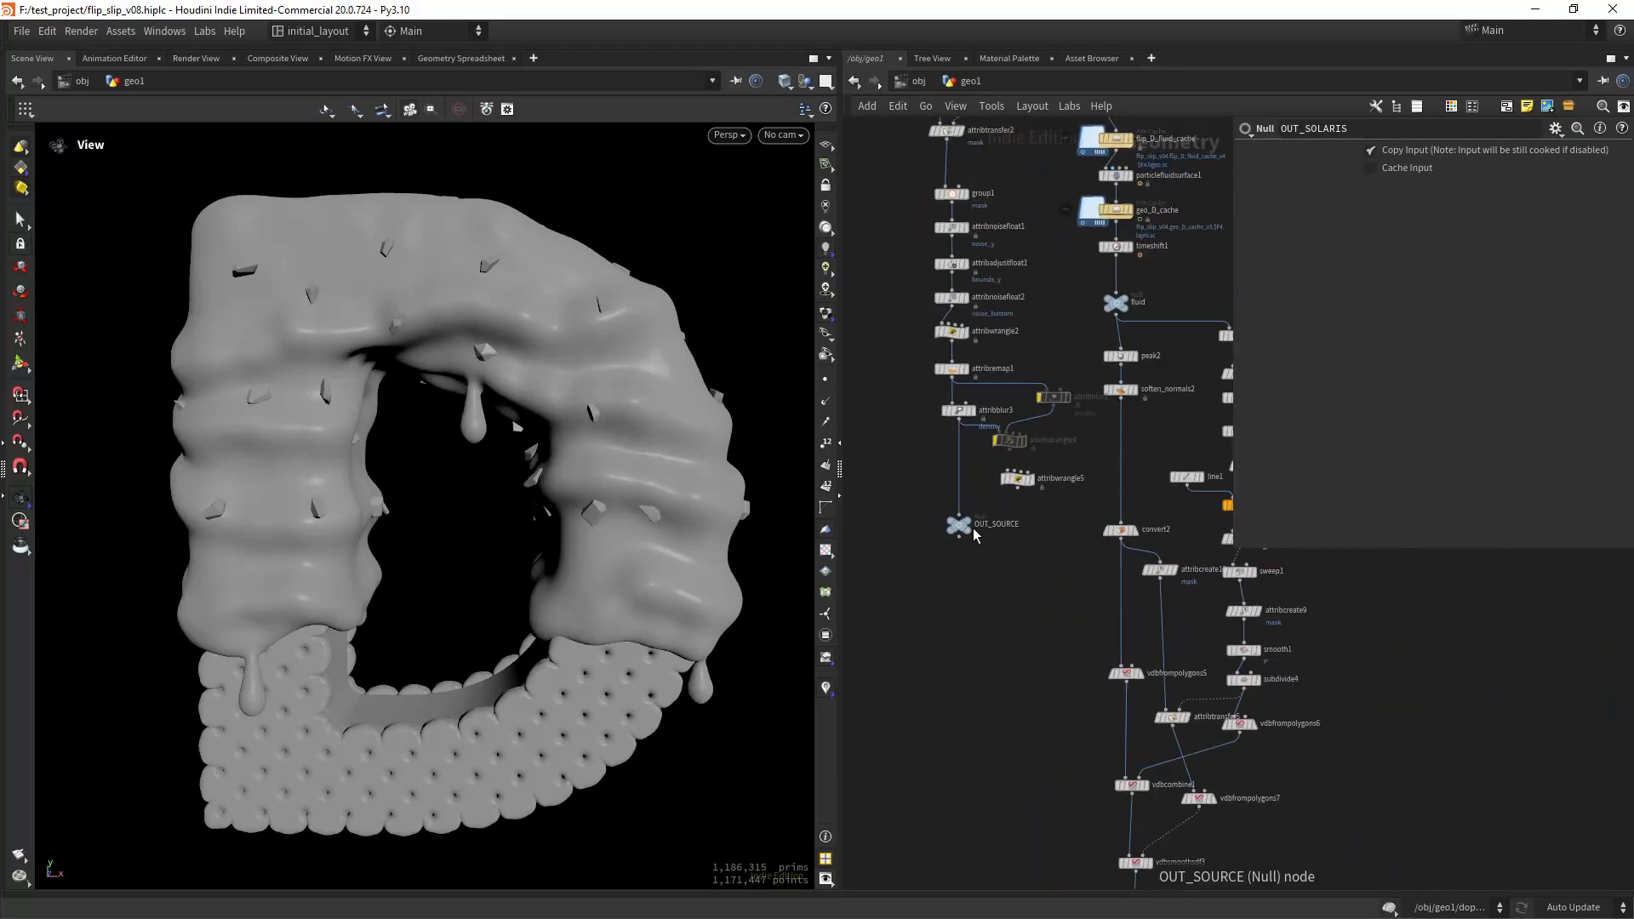
pyautogui.click(957, 524)
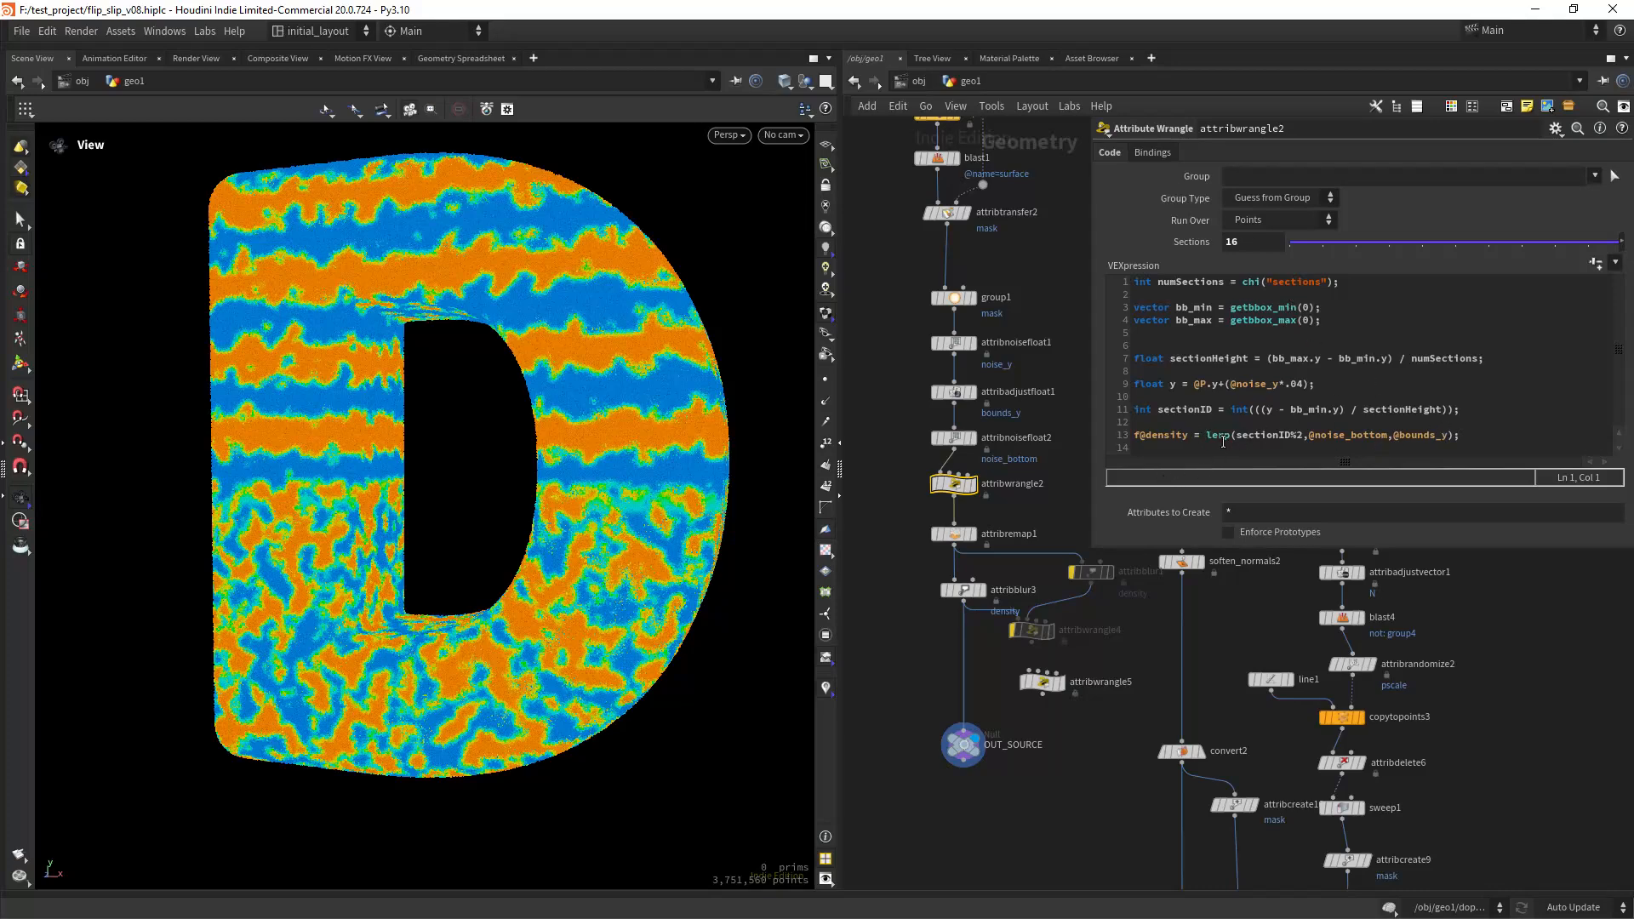
pyautogui.scroll(-3)
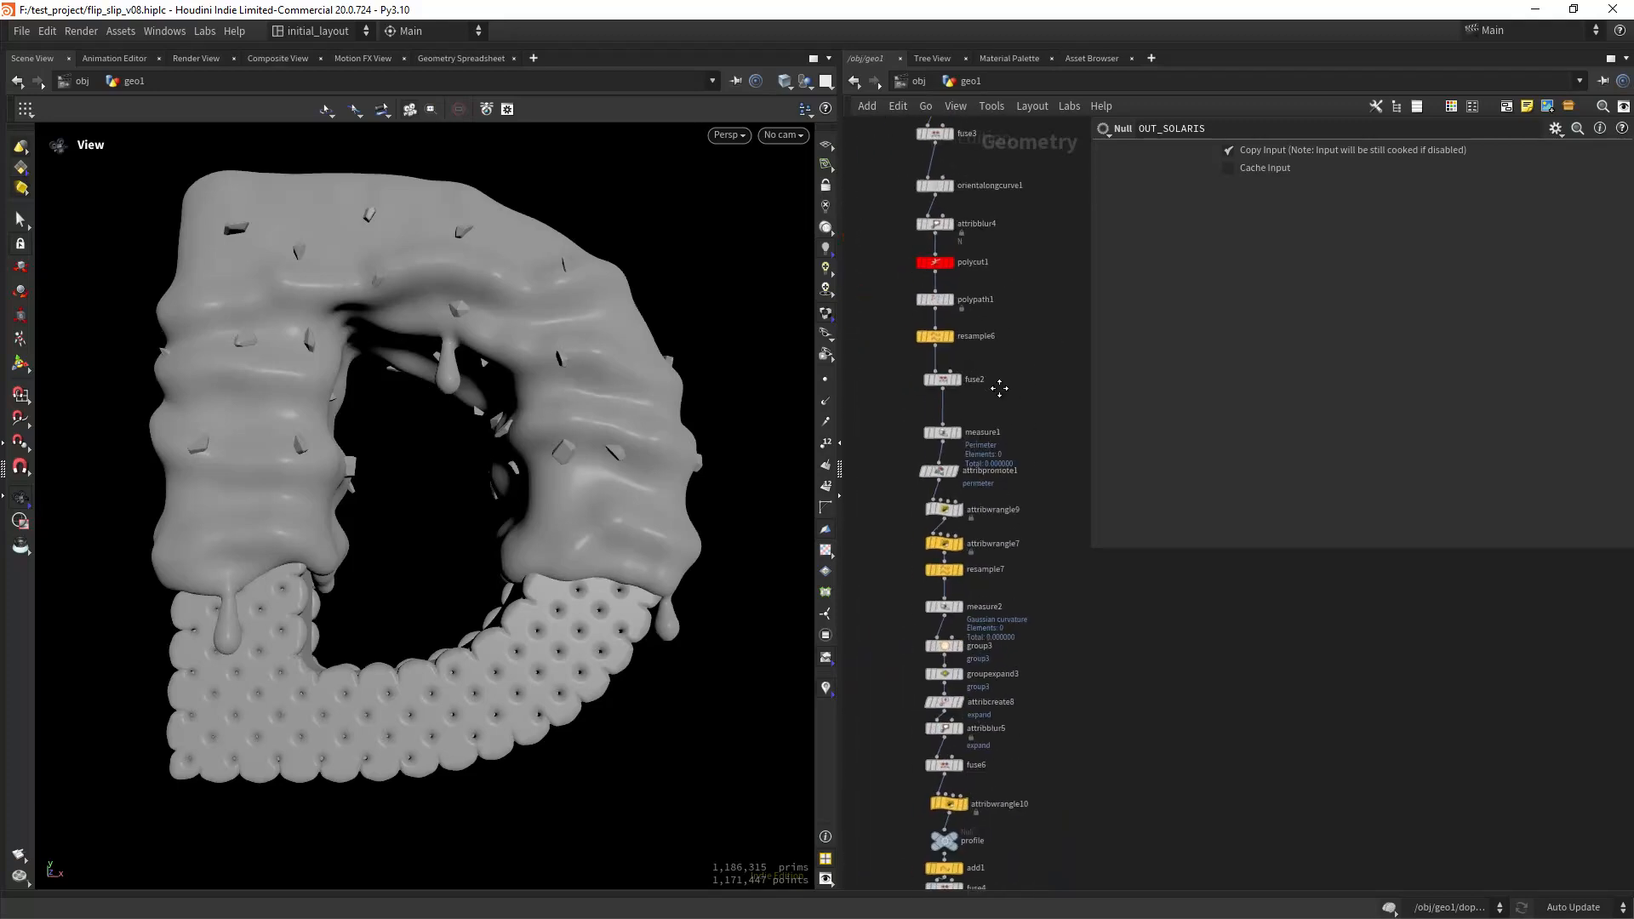
pyautogui.click(983, 424)
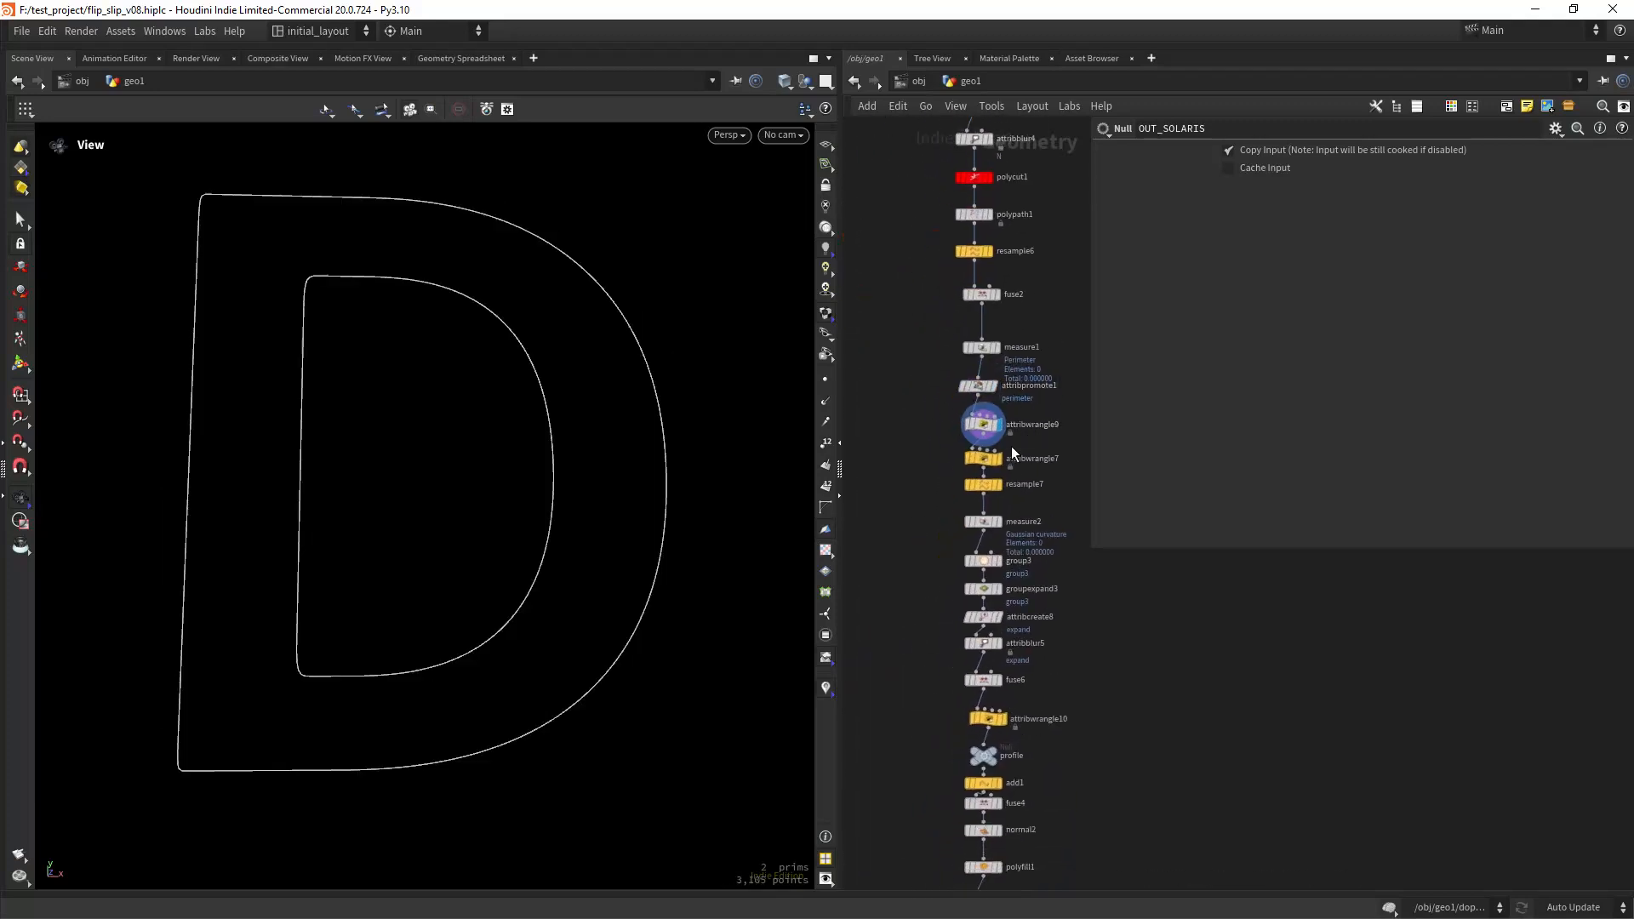
pyautogui.click(984, 459)
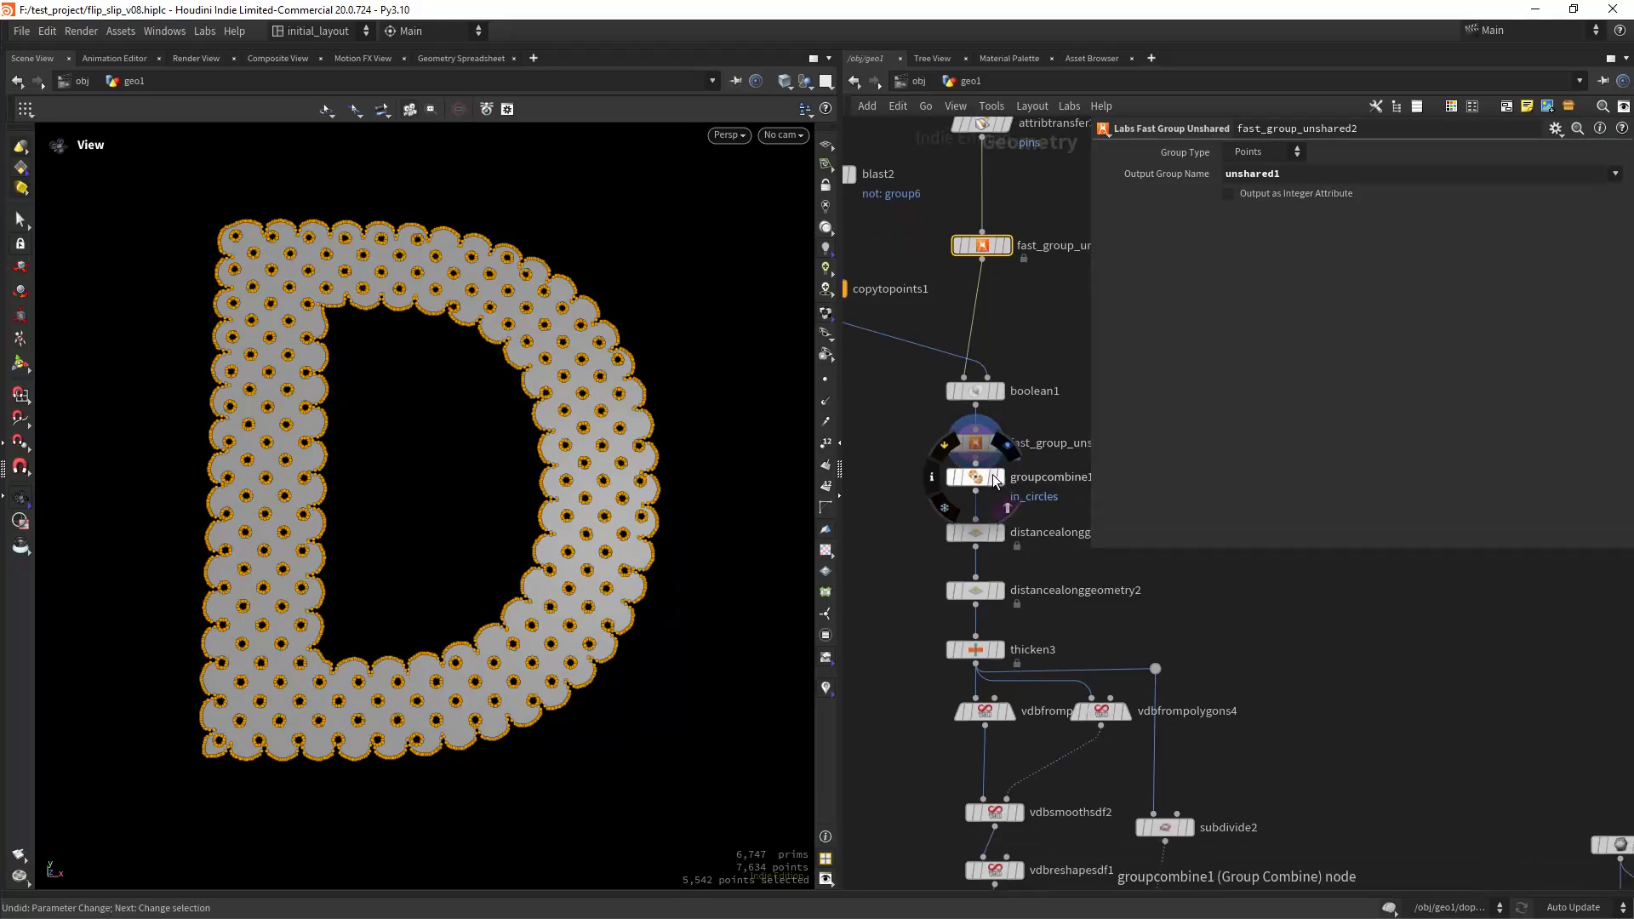
# Step: Display groupcombine1 to show the cookie base with its in_circles hole grouping
pyautogui.click(975, 477)
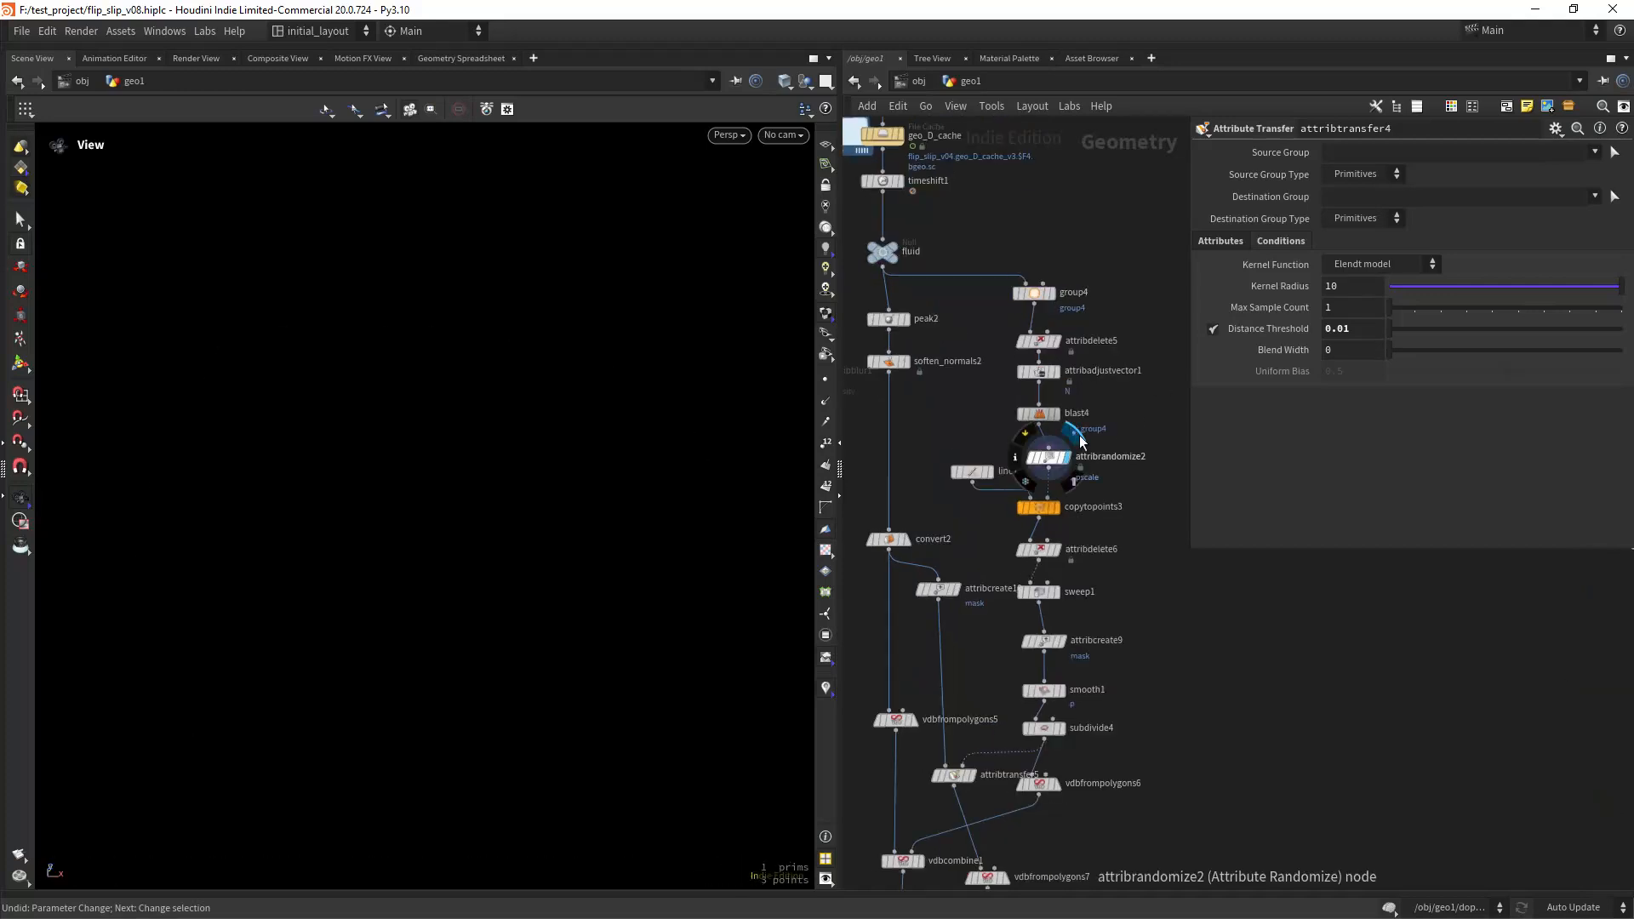
# Step: Review attribrandomize2's drip pscale randomization and sweep1's Round Tube sweep settings
pyautogui.click(1045, 456)
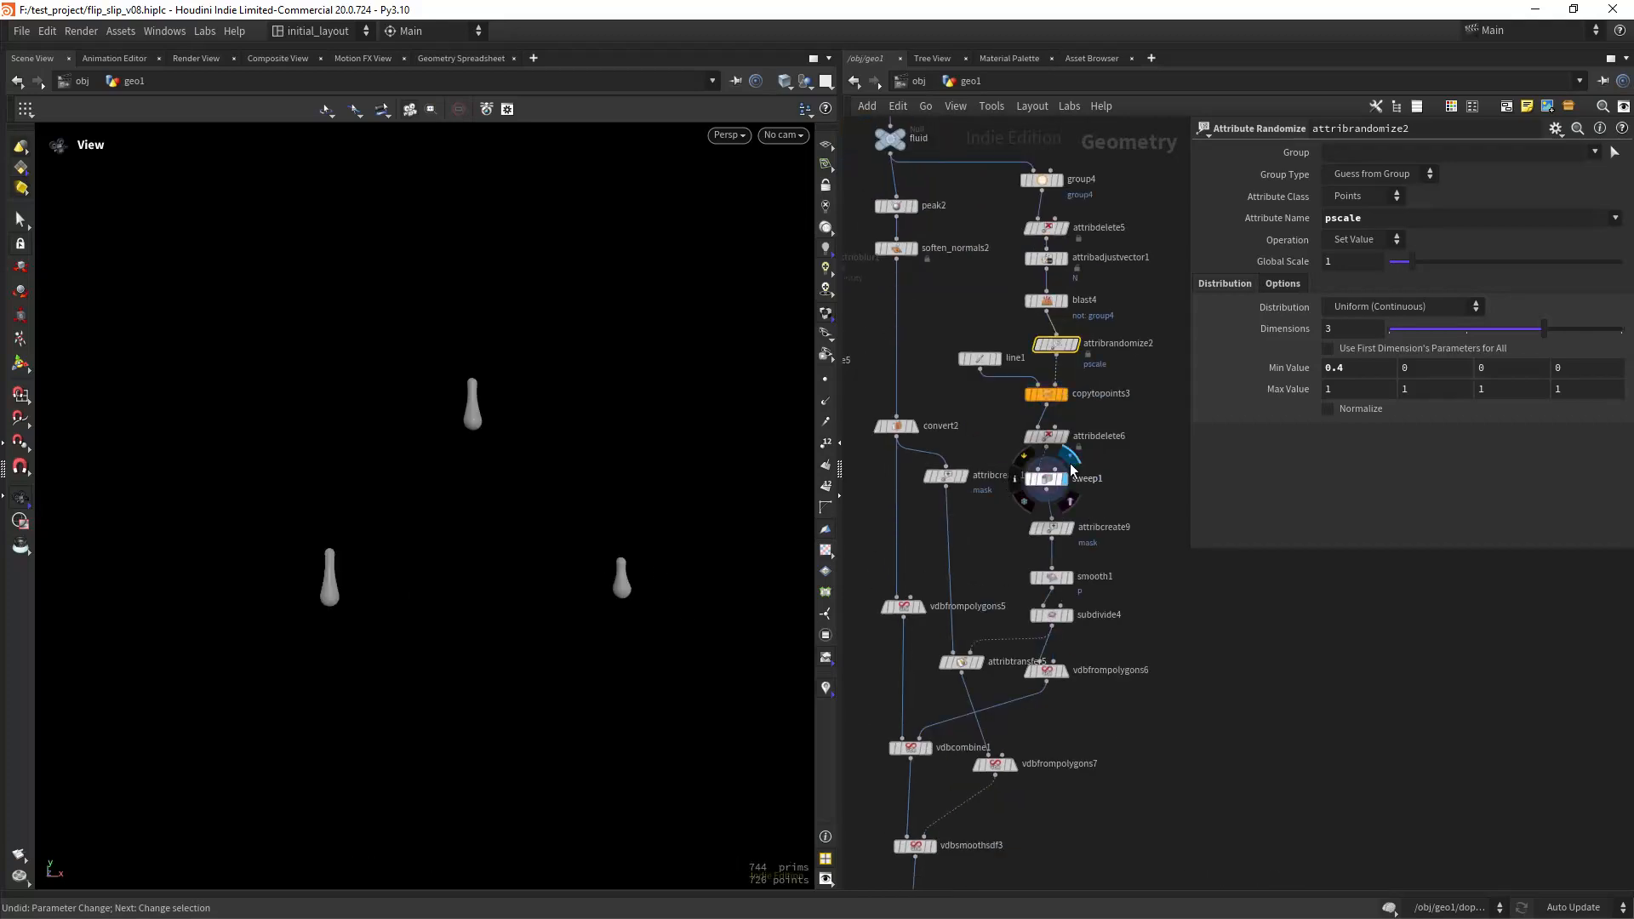
pyautogui.click(1046, 478)
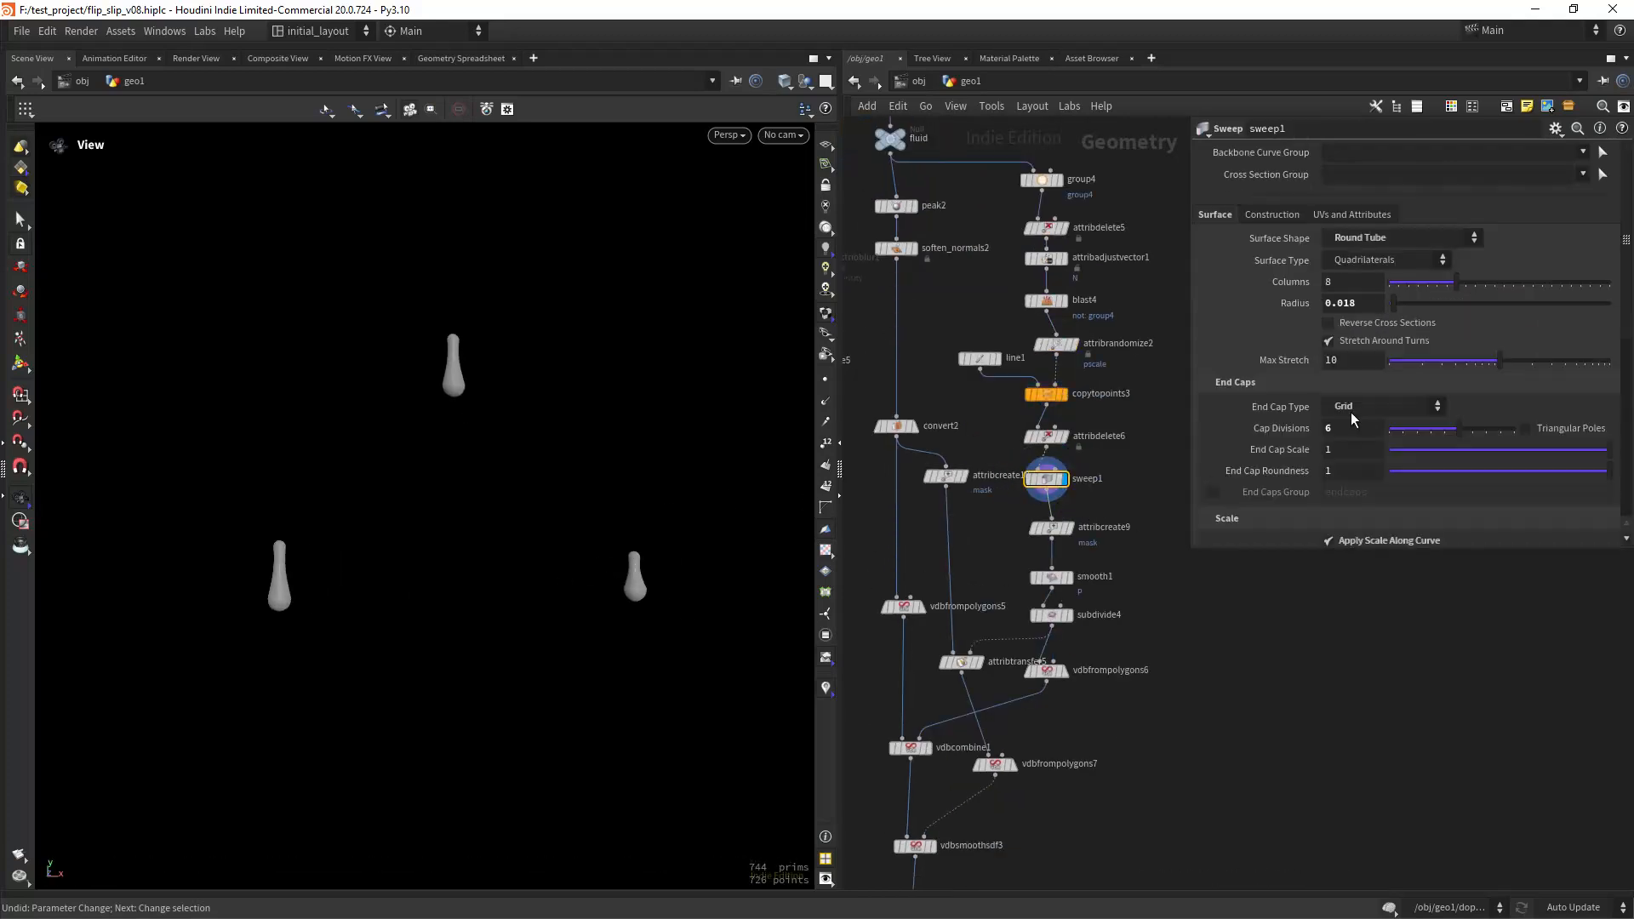
pyautogui.scroll(-3)
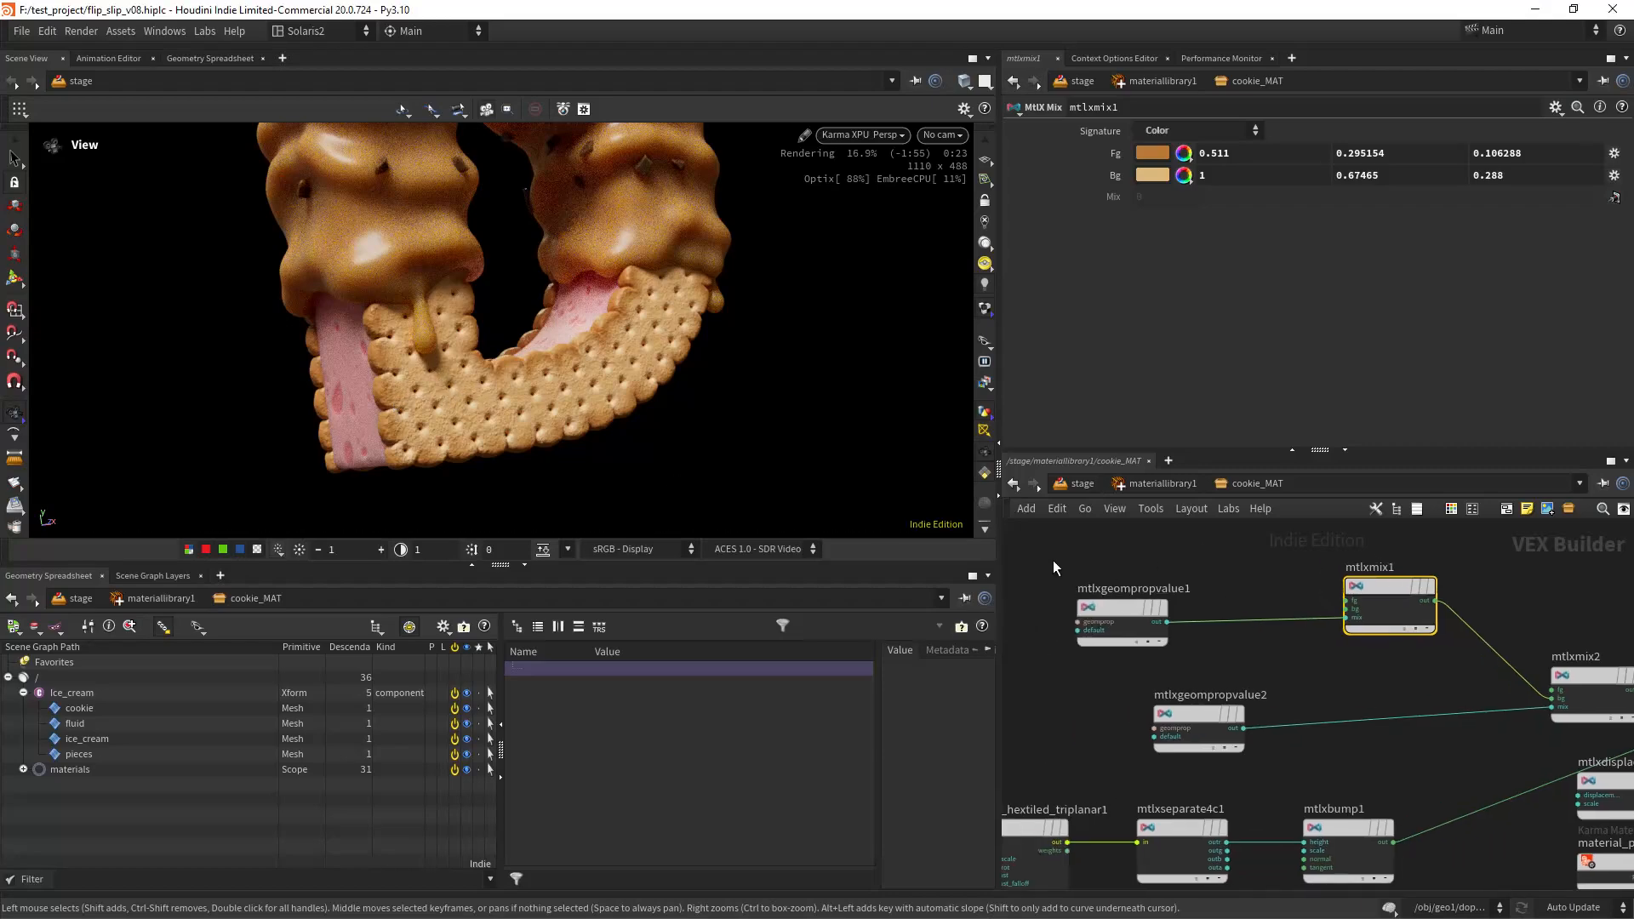
# Step: Inspect the cookie shader's holes geometry-property lookup and its bump settings
pyautogui.click(1120, 621)
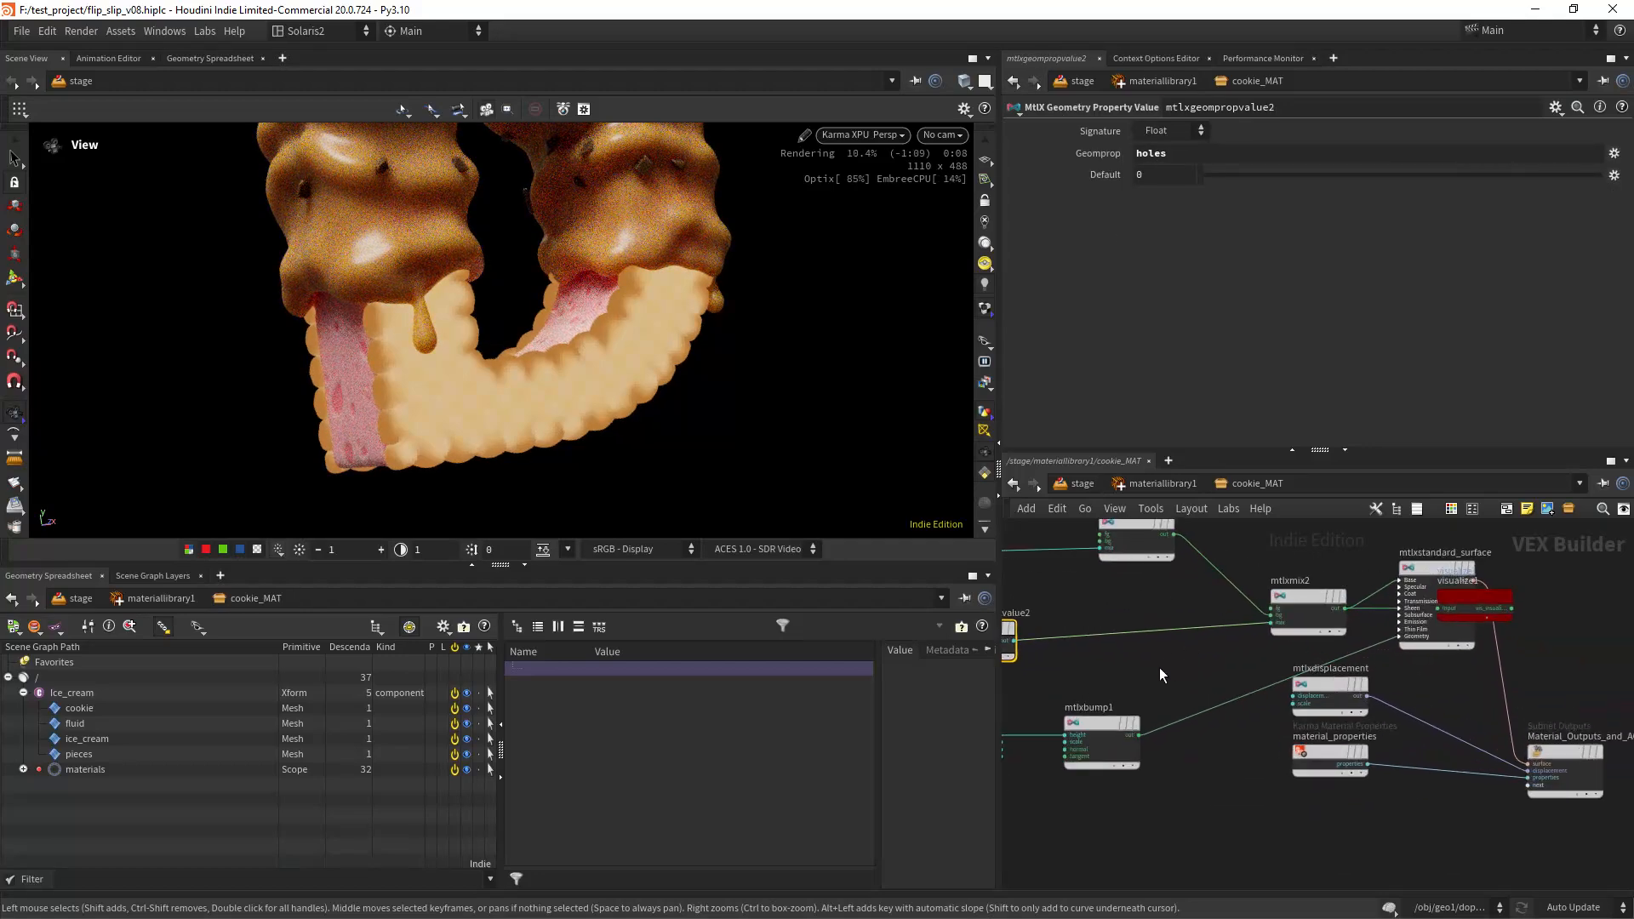
pyautogui.click(1255, 675)
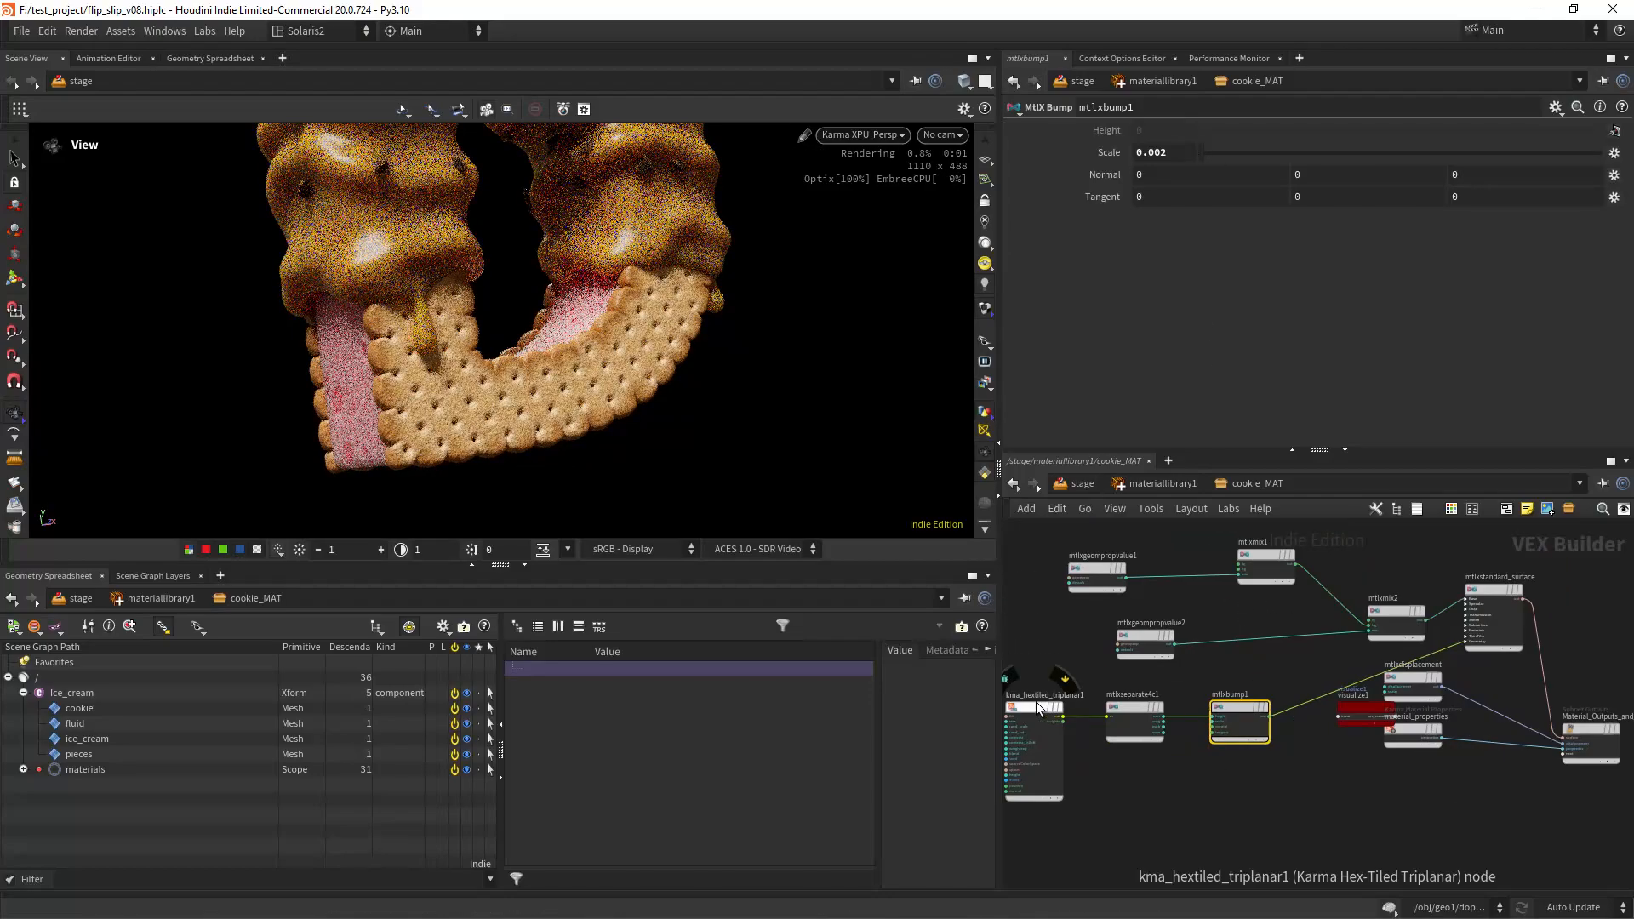
# Step: Review kma_hextiled_triplanar1's textures_grunge_v4.png settings and the viewport camera choices
pyautogui.click(1032, 711)
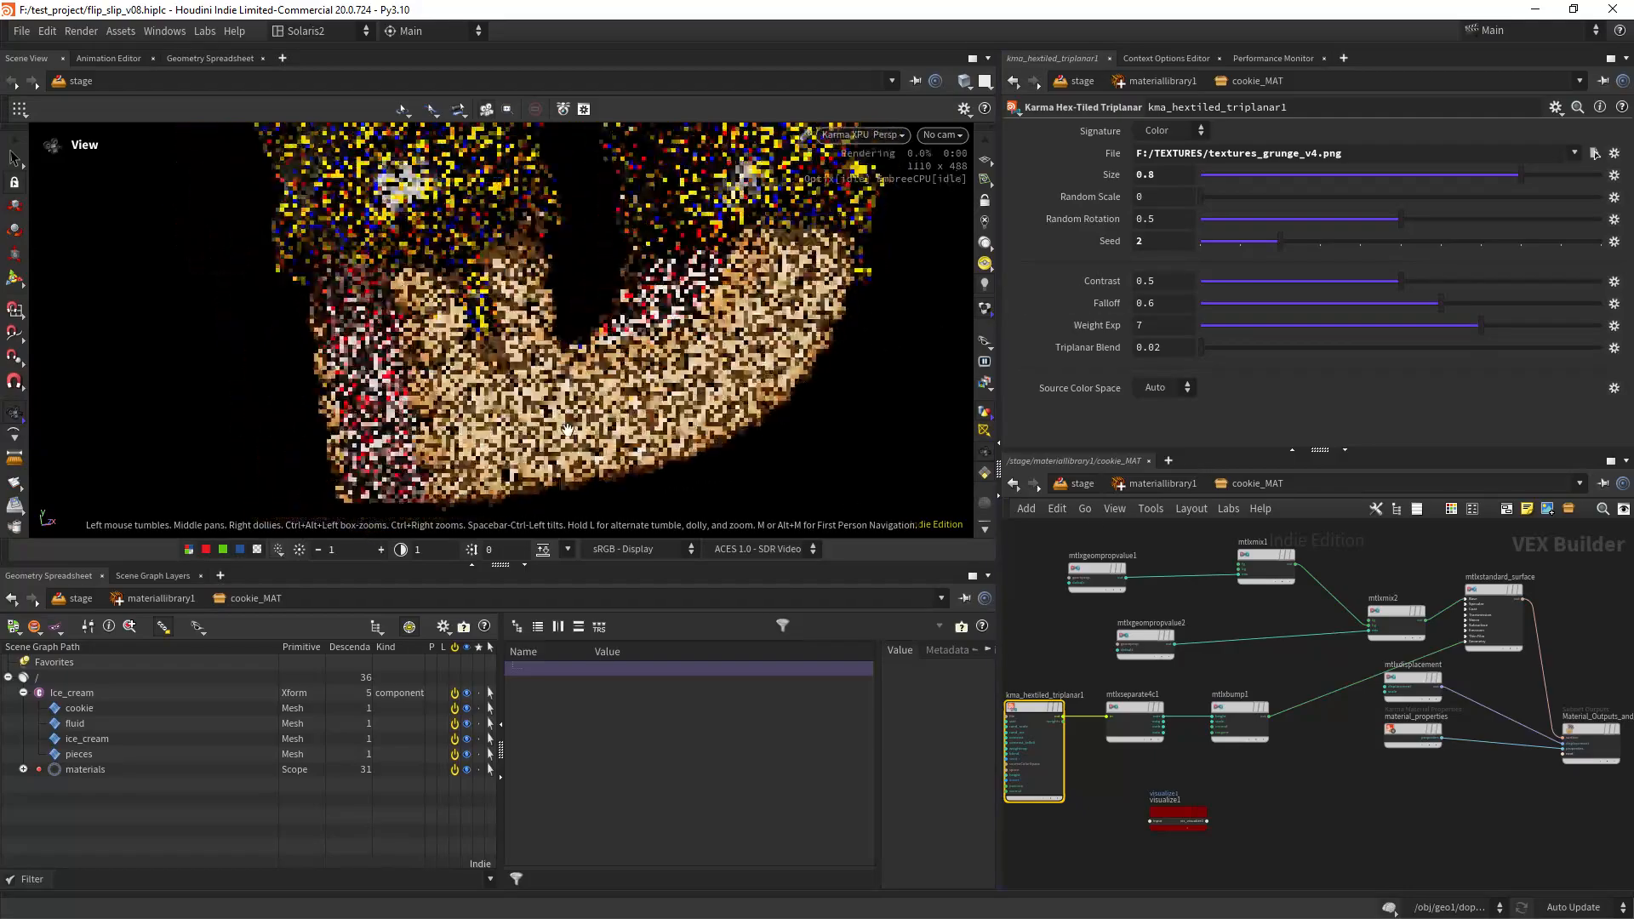
pyautogui.click(938, 134)
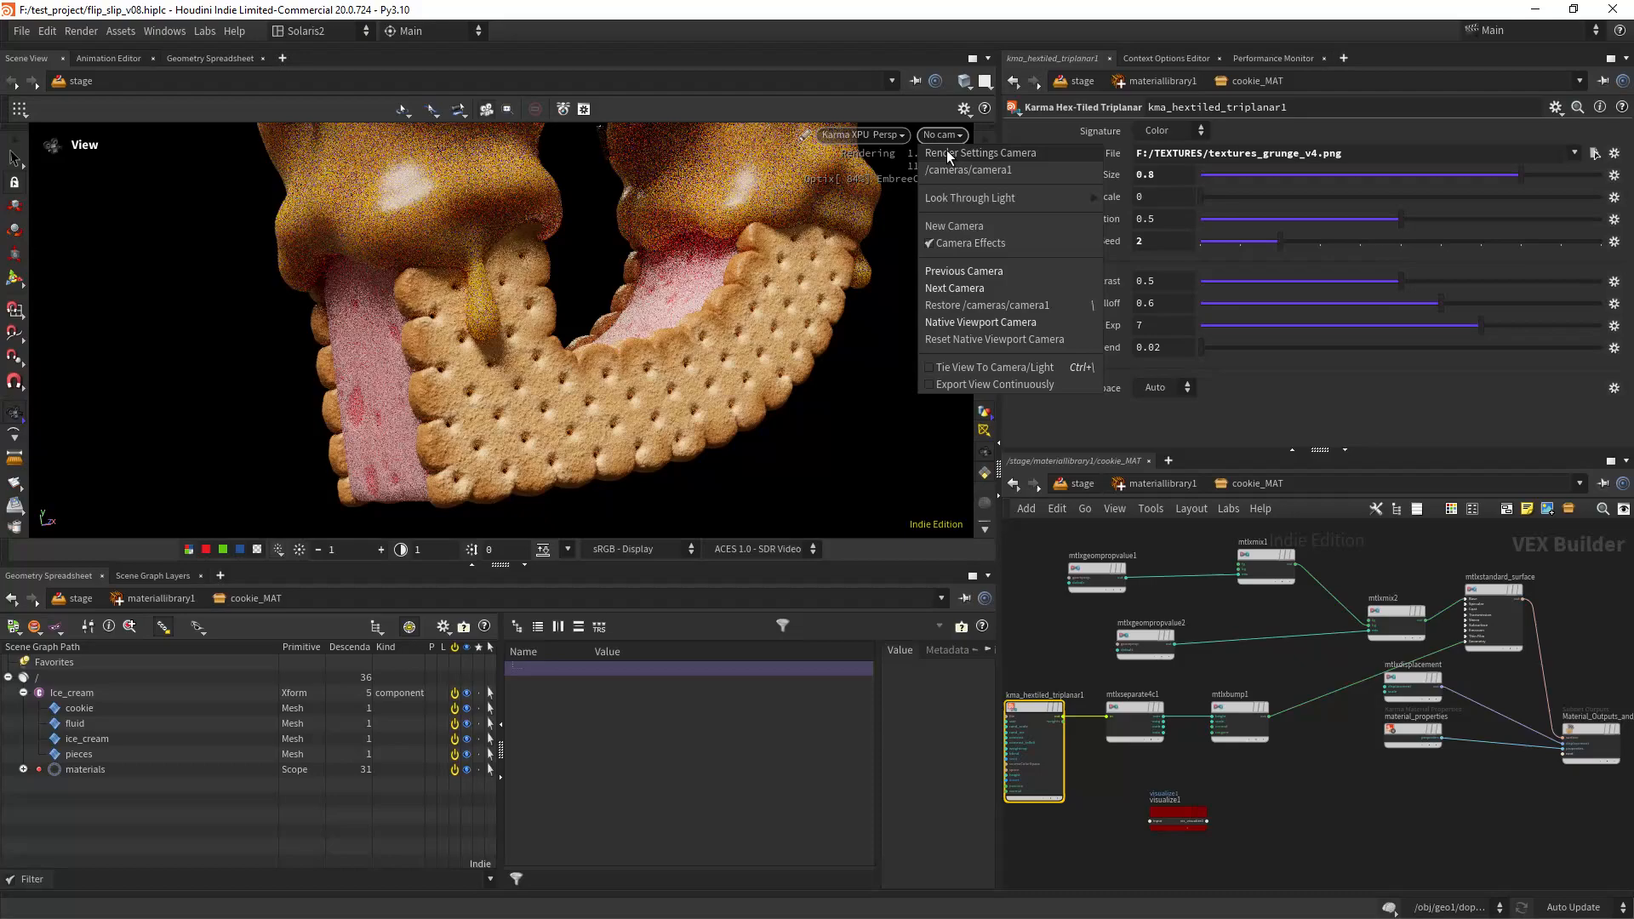